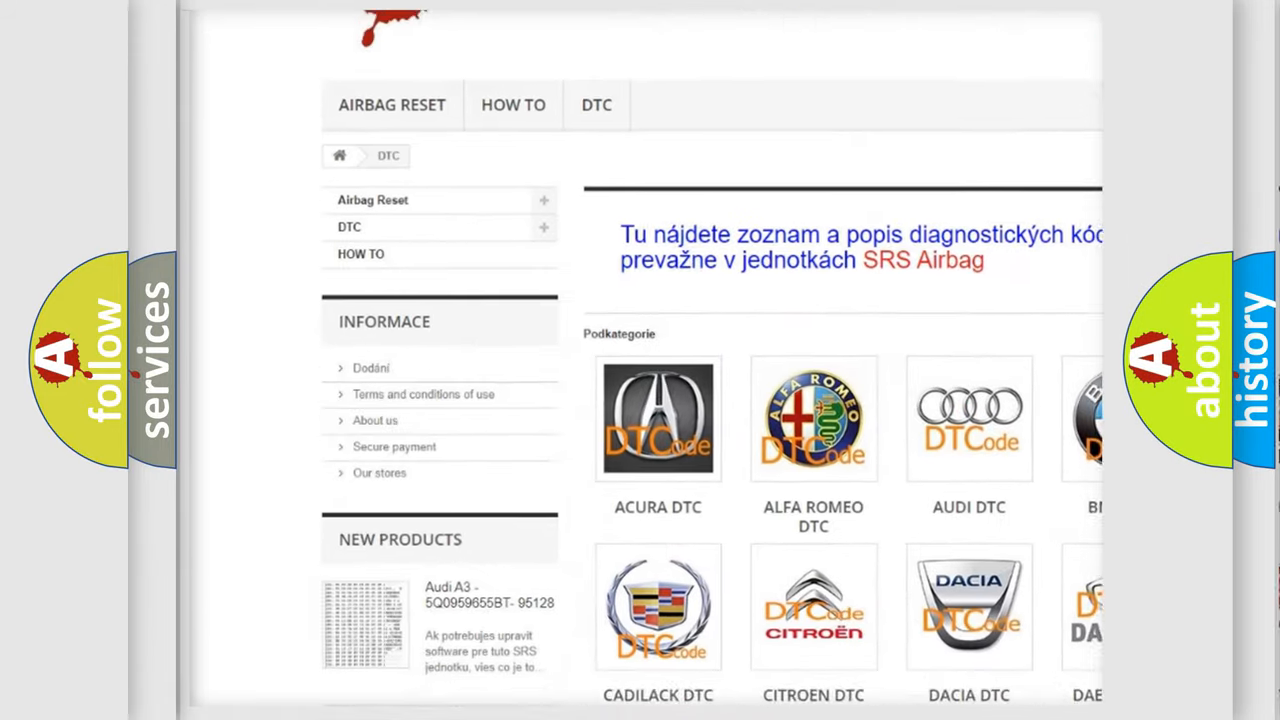
scroll("down", 3)
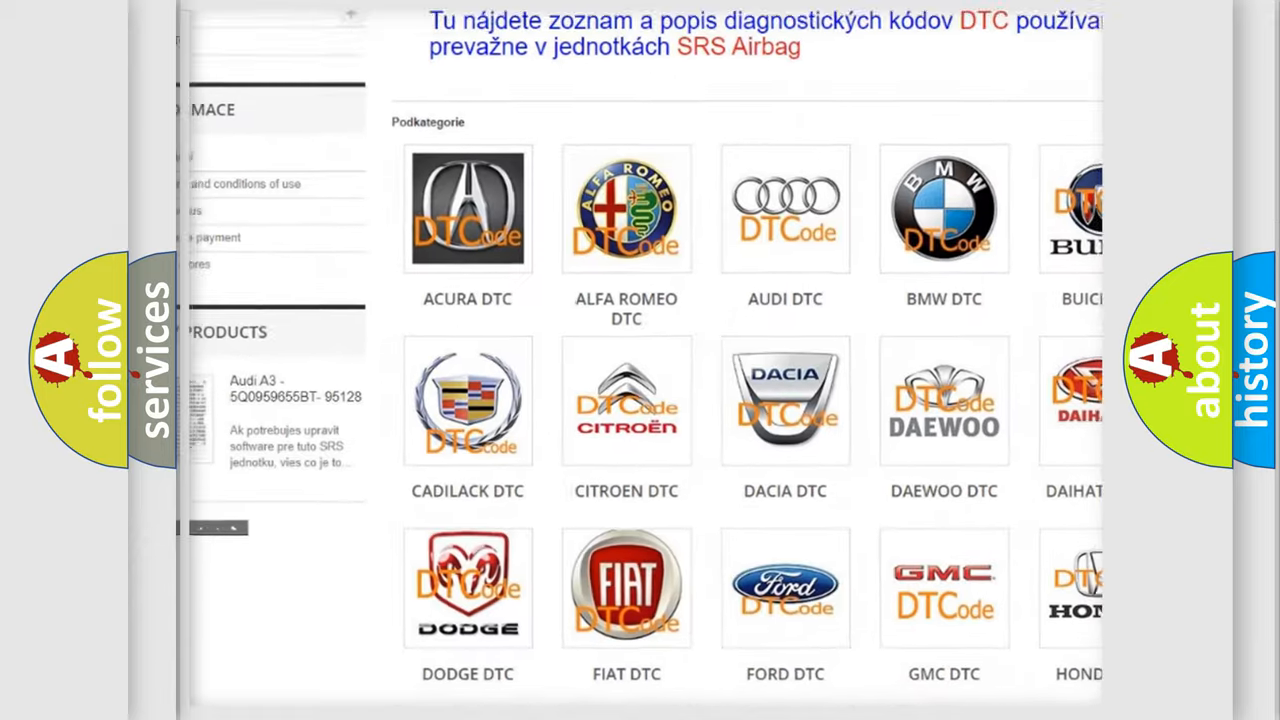